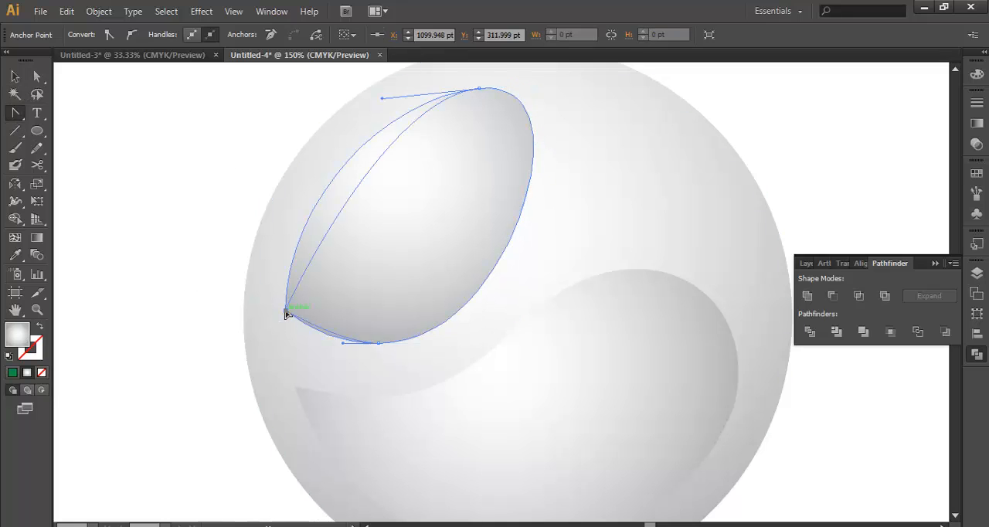
Convert the highlight's pointed left corner anchor into a smooth point by dragging out handles
drag(286, 313, 348, 342)
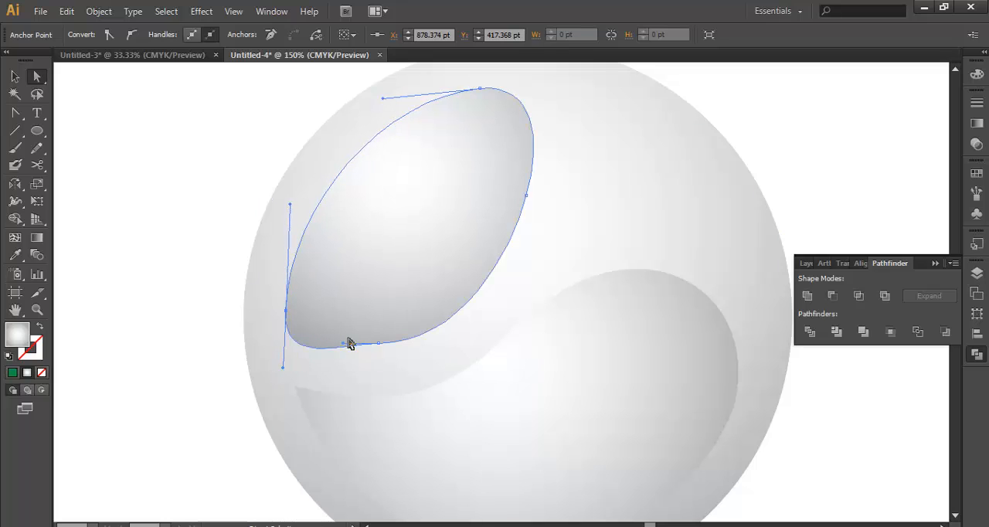